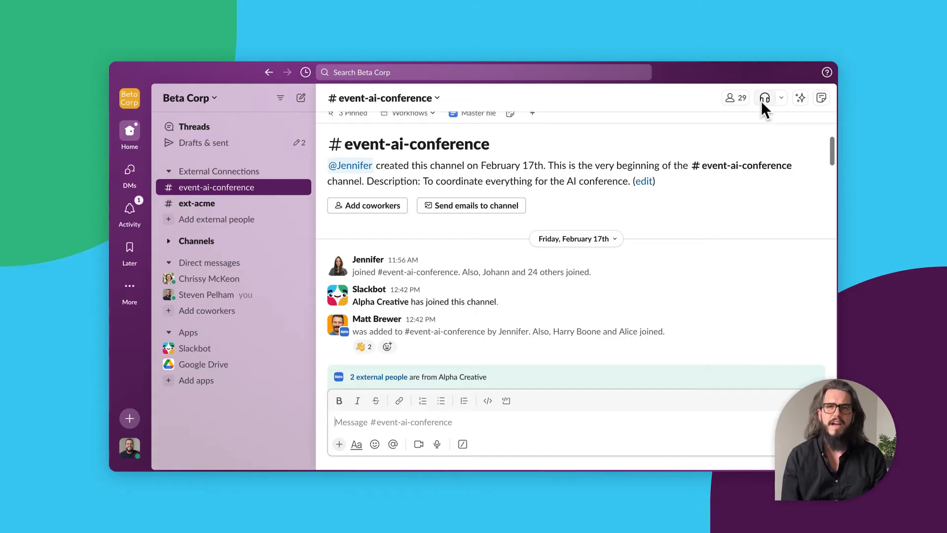
Start a huddle in #event-ai-conference and pop it out into its own window.
left_click(764, 98)
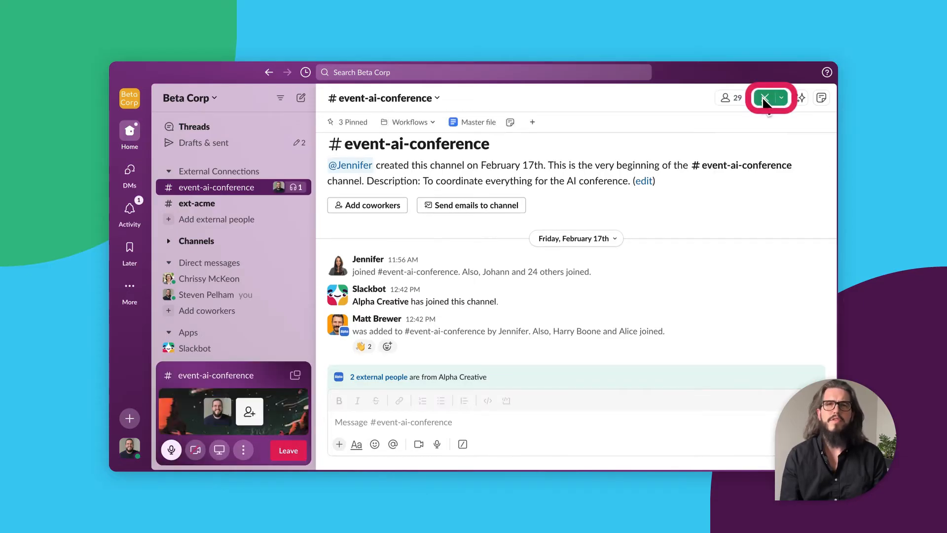
left_click(766, 98)
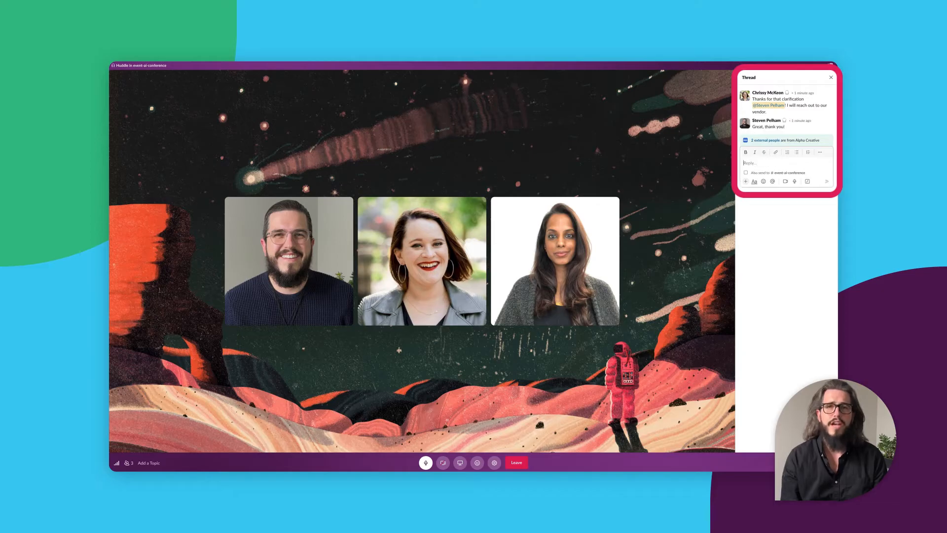
mouse_move(516, 462)
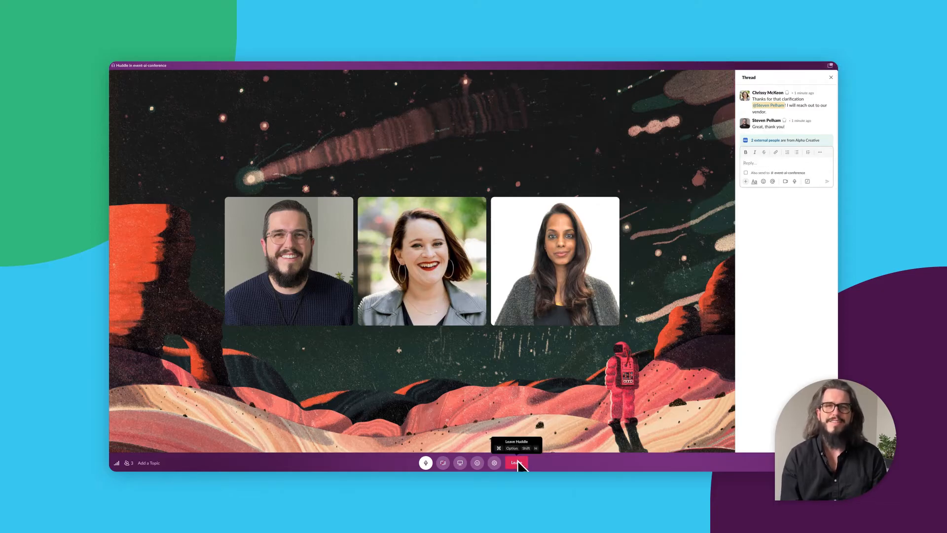
Leave the huddle, run the recent in:#event-ai-conference search, and return to the channel.
left_click(516, 463)
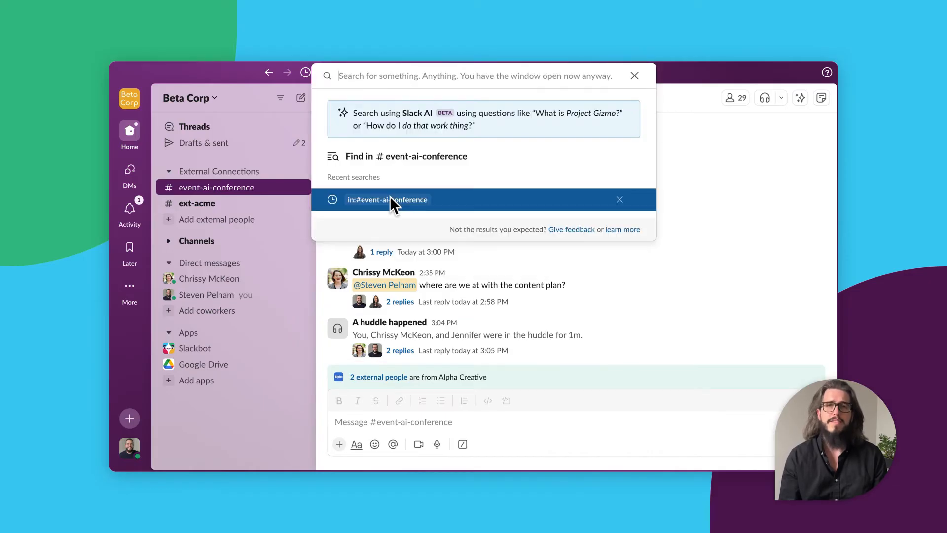
left_click(387, 199)
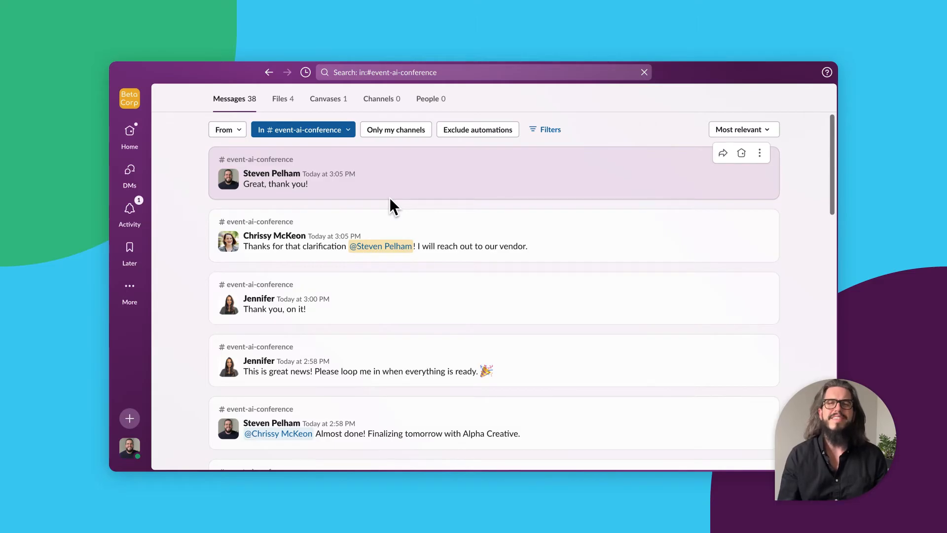
left_click(268, 72)
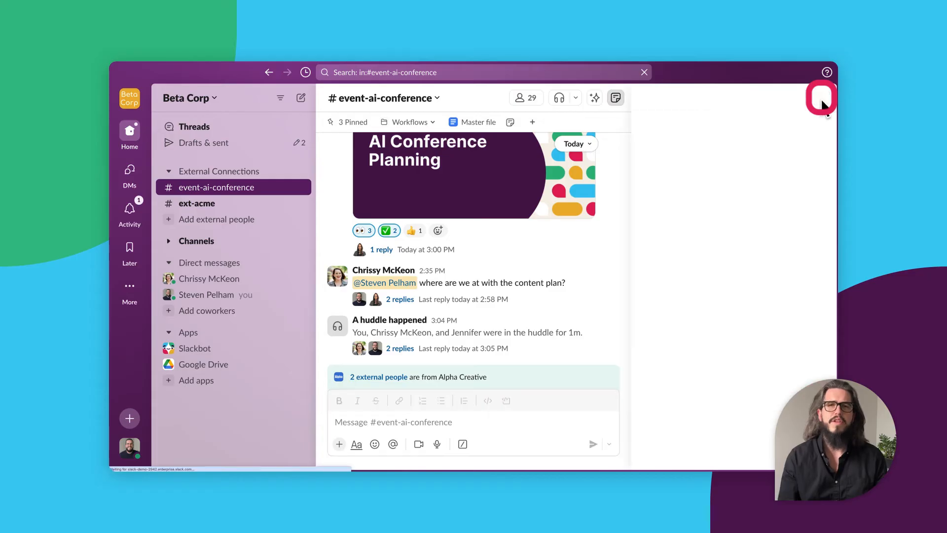
Scroll through the AI Conference planning canvas, then show the Workflows bookmark list.
left_click(616, 98)
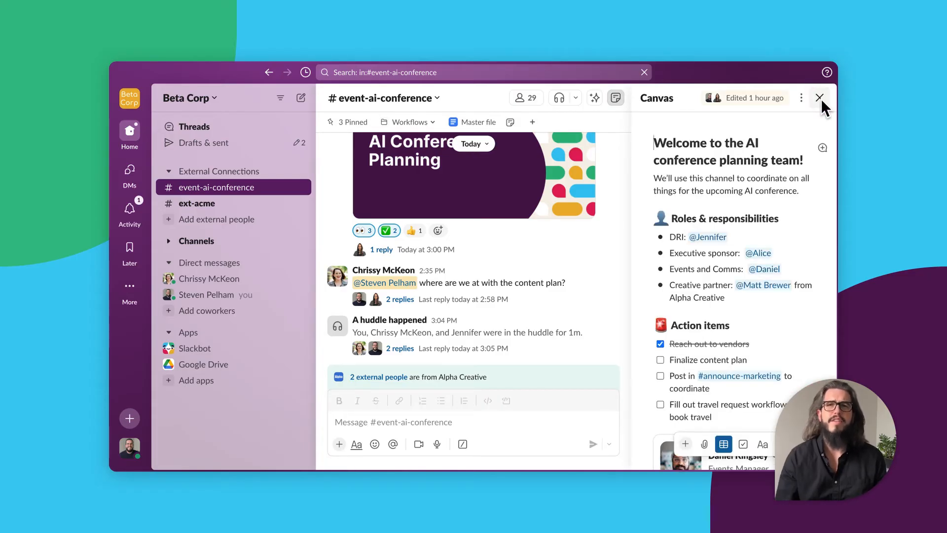
scroll("down", 3)
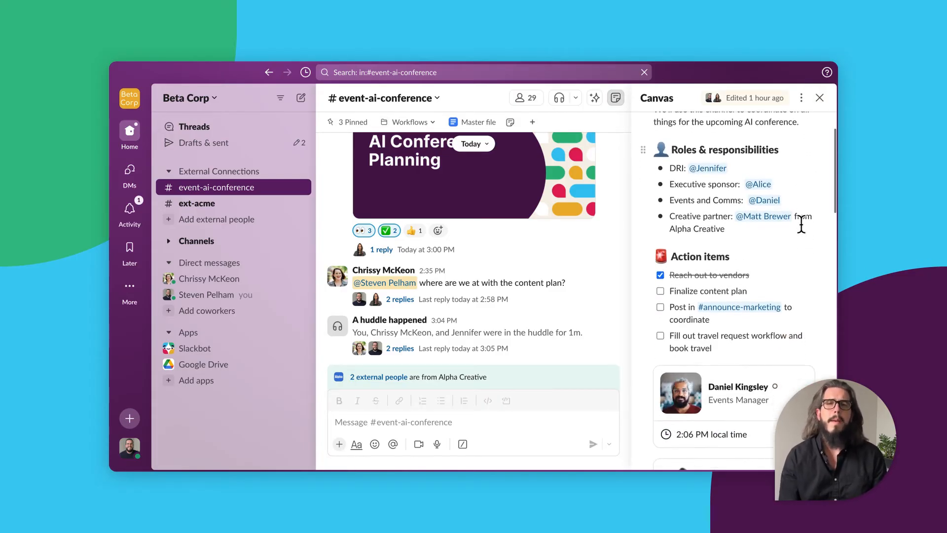
scroll("down", 3)
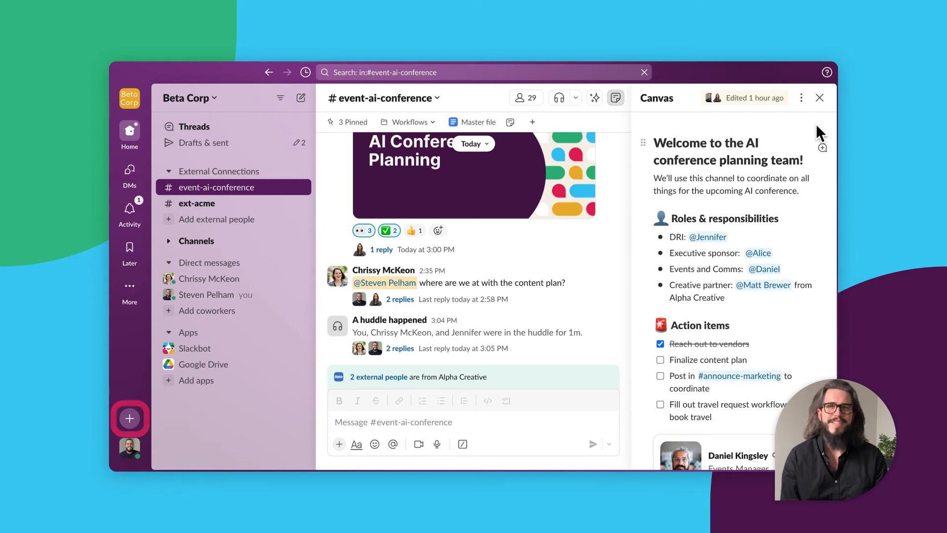
left_click(408, 121)
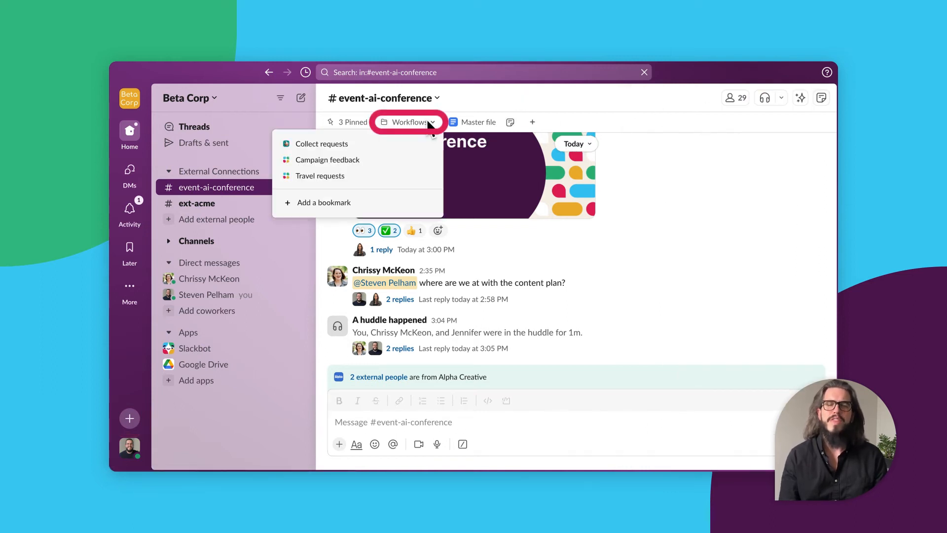
Fill Travel requests with yourself, reason 'AI conference', Feb 20–22 2024, cost 3000.
left_click(320, 175)
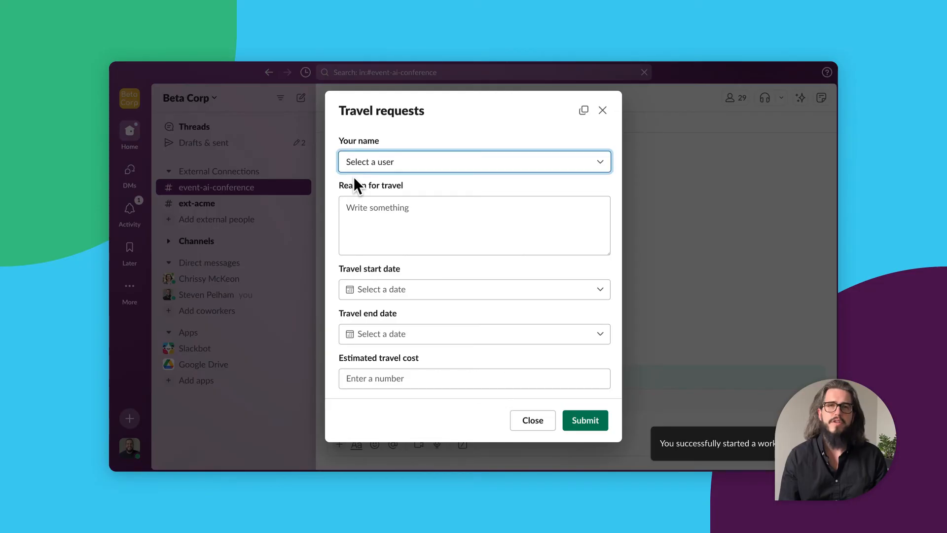
left_click(474, 161)
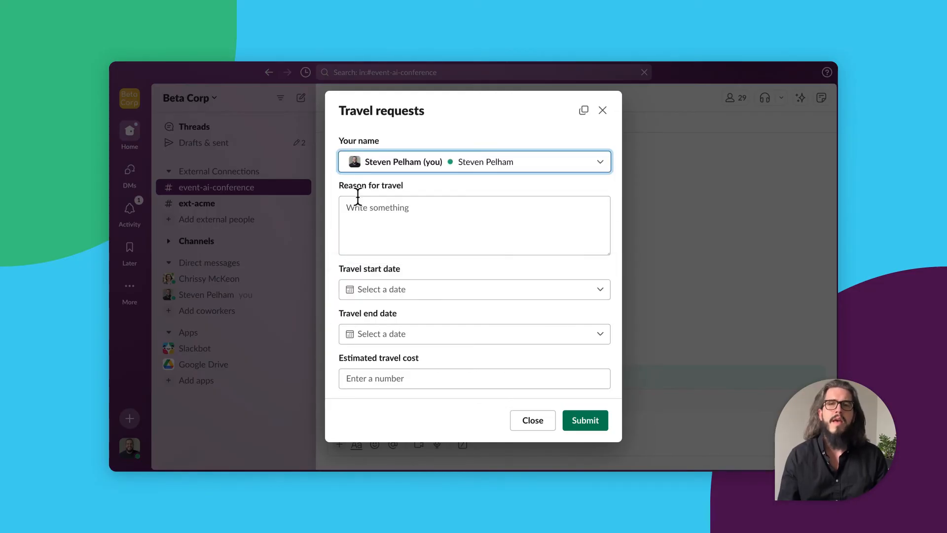
type("AI conference")
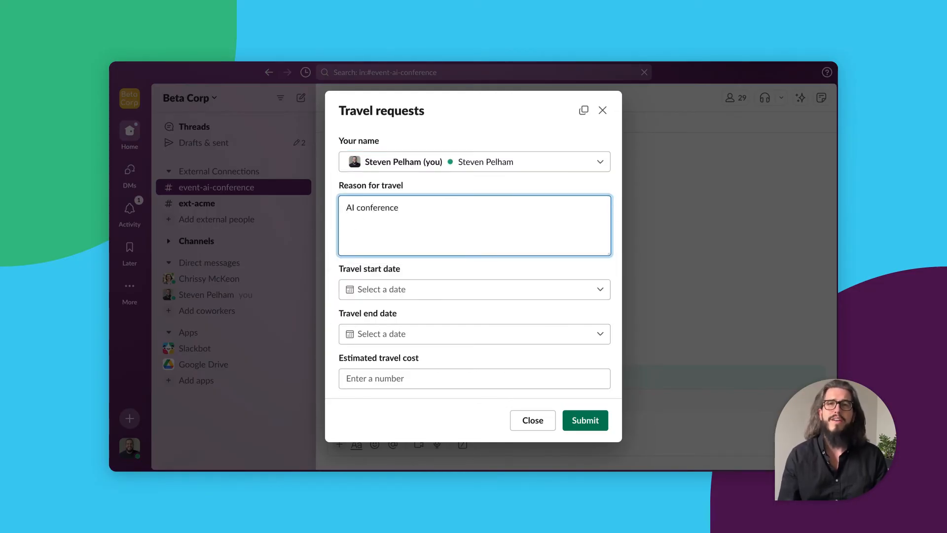
left_click(474, 333)
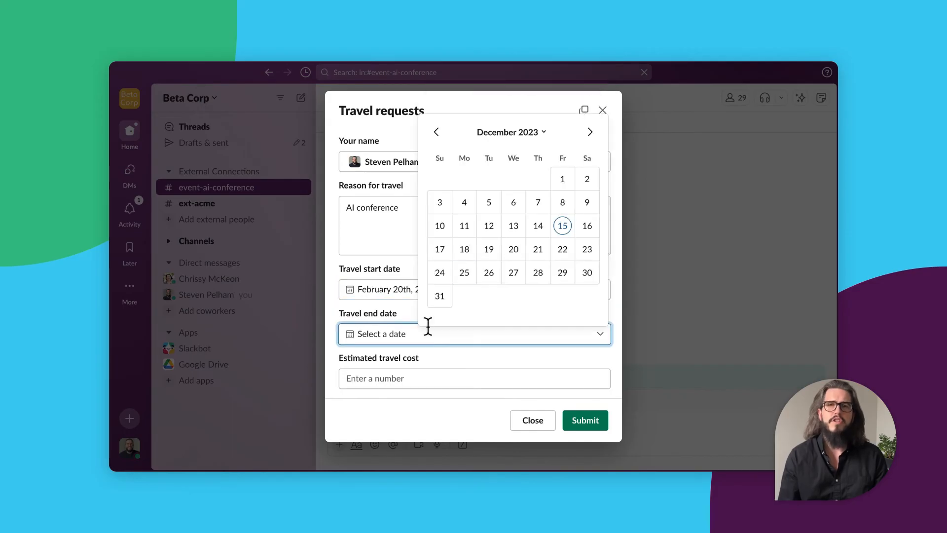
type("3000")
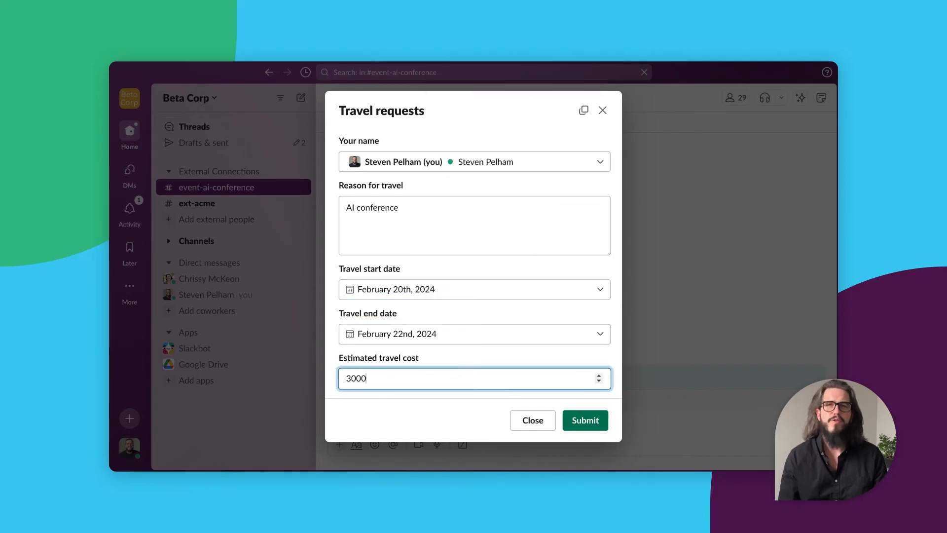